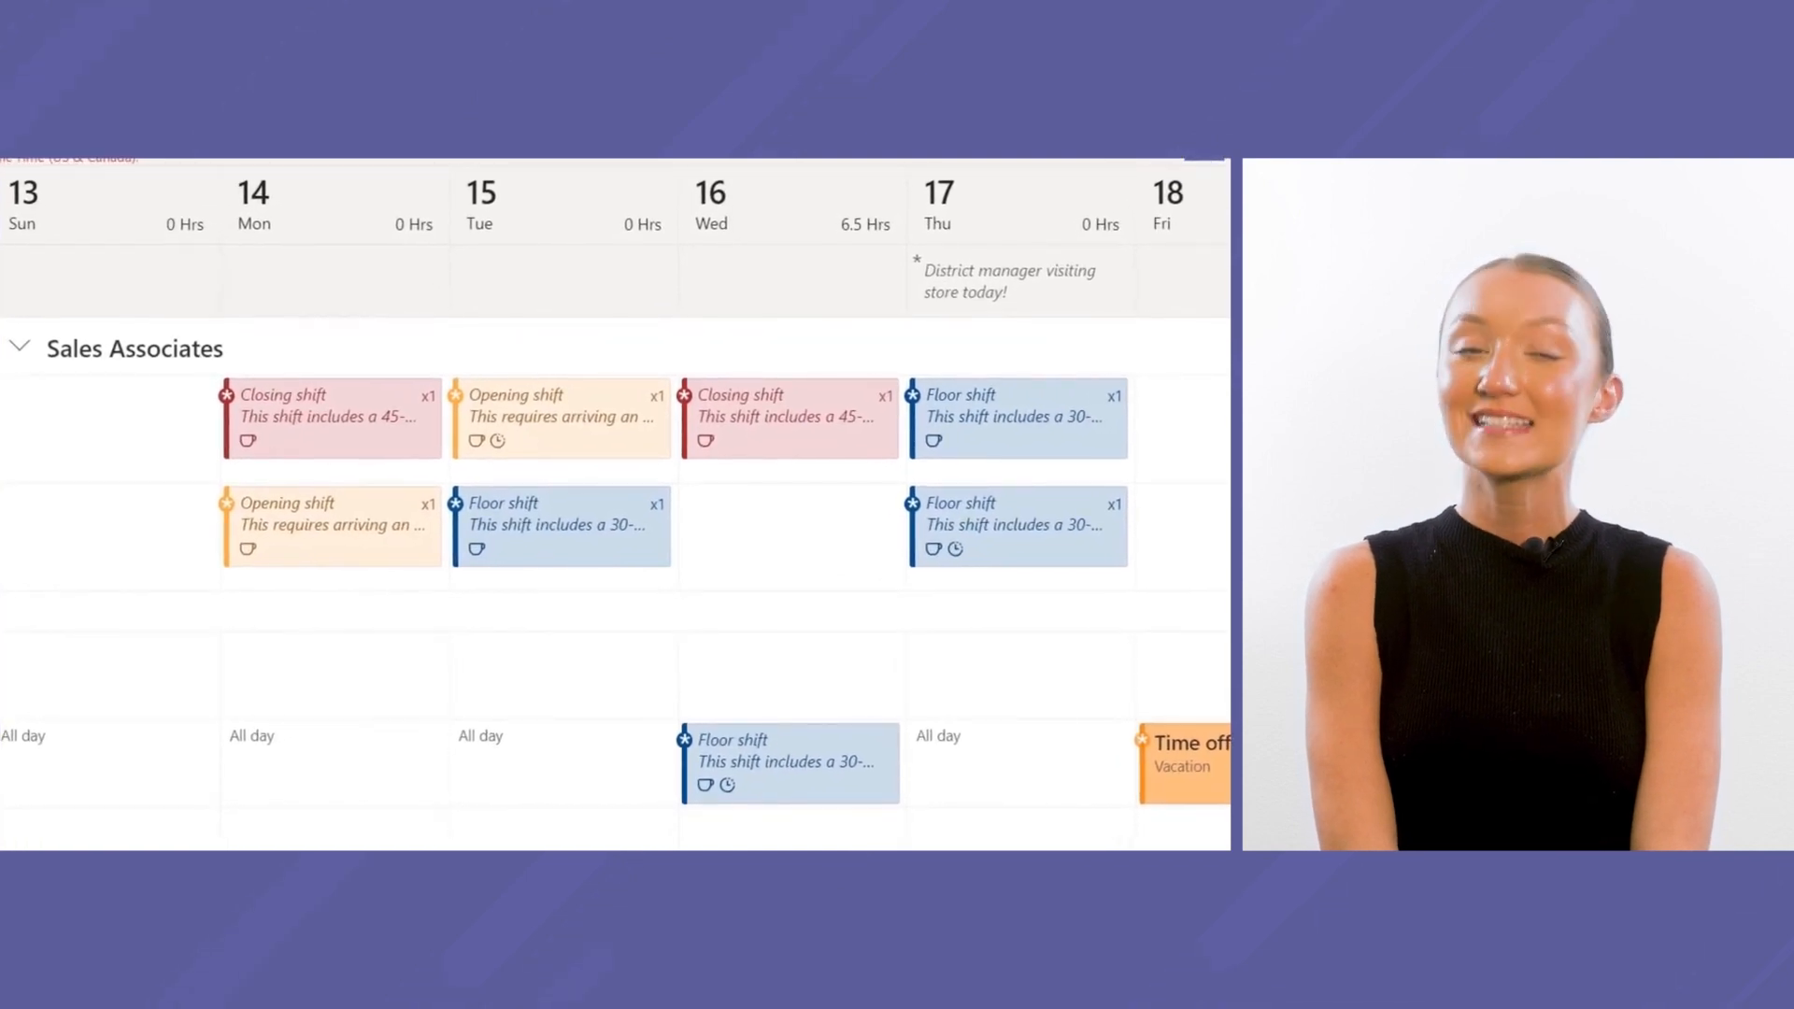
Step: Create a new Shifts schedule for Contoso East Store and choose its time zone
{"action": "left_click", "coordinate": [30, 529]}
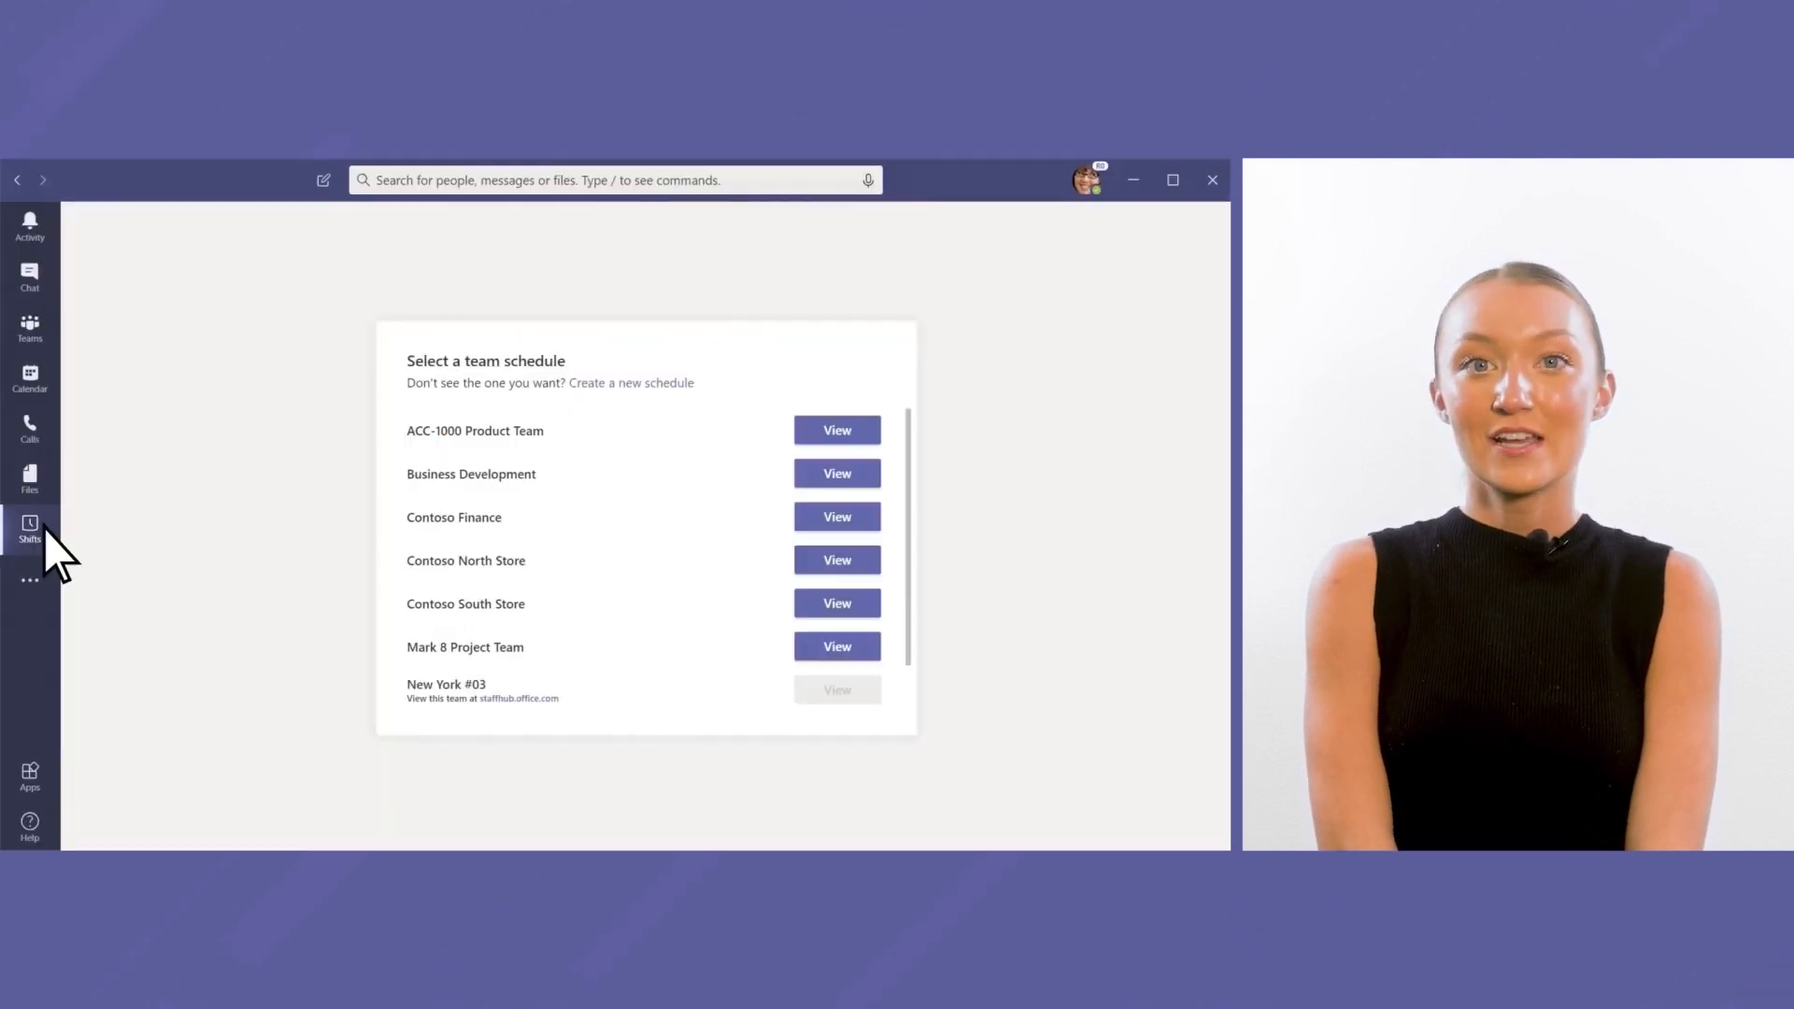
{"action": "left_click", "coordinate": [629, 381]}
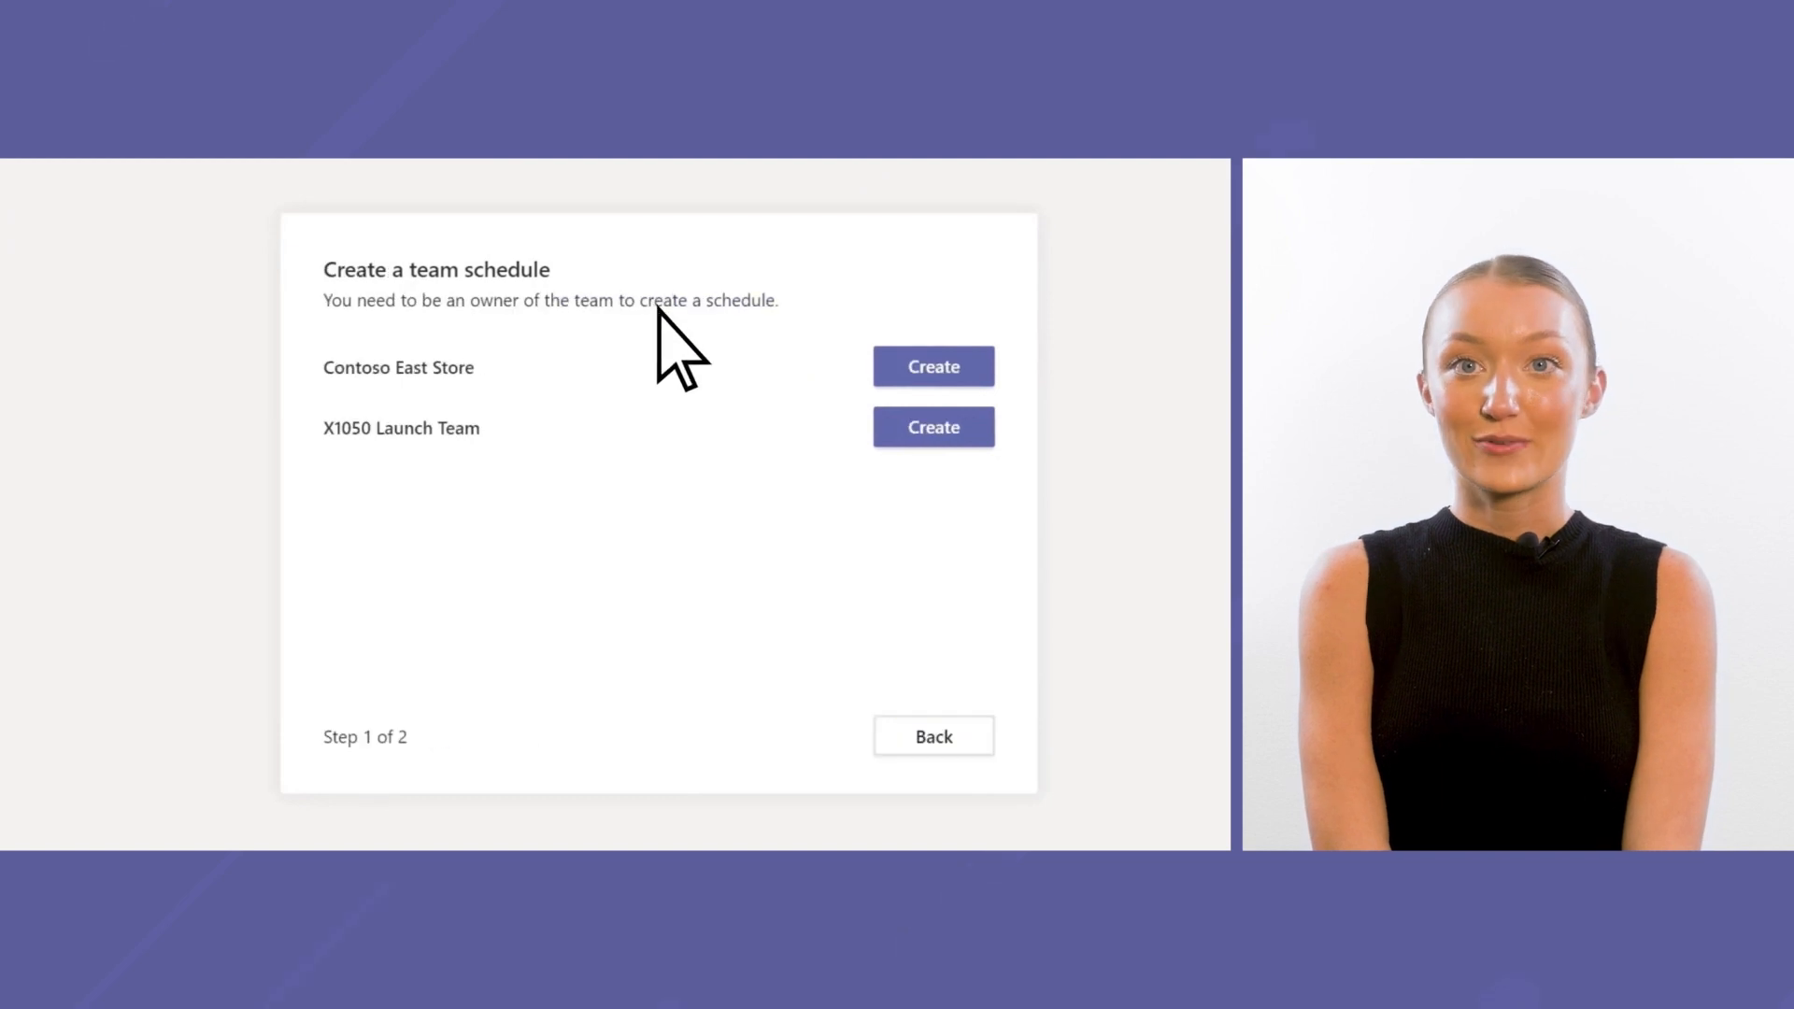
{"action": "left_click", "coordinate": [933, 366]}
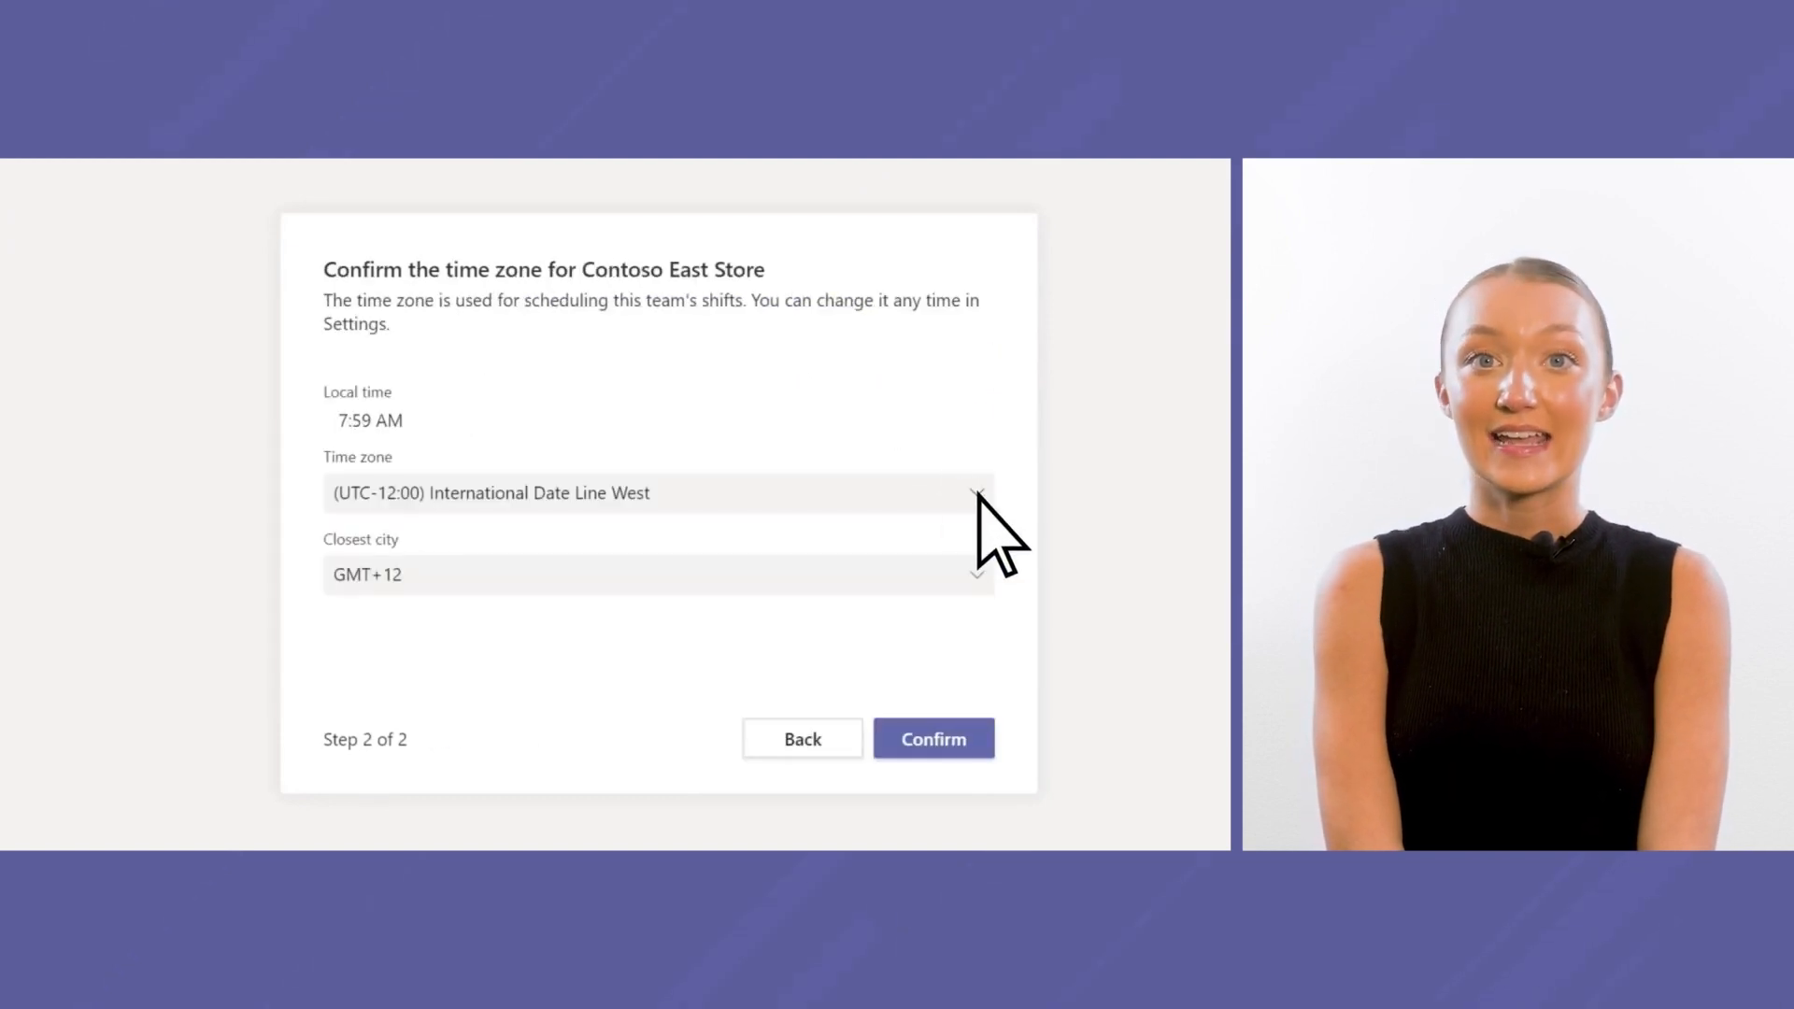
{"action": "left_click", "coordinate": [932, 738]}
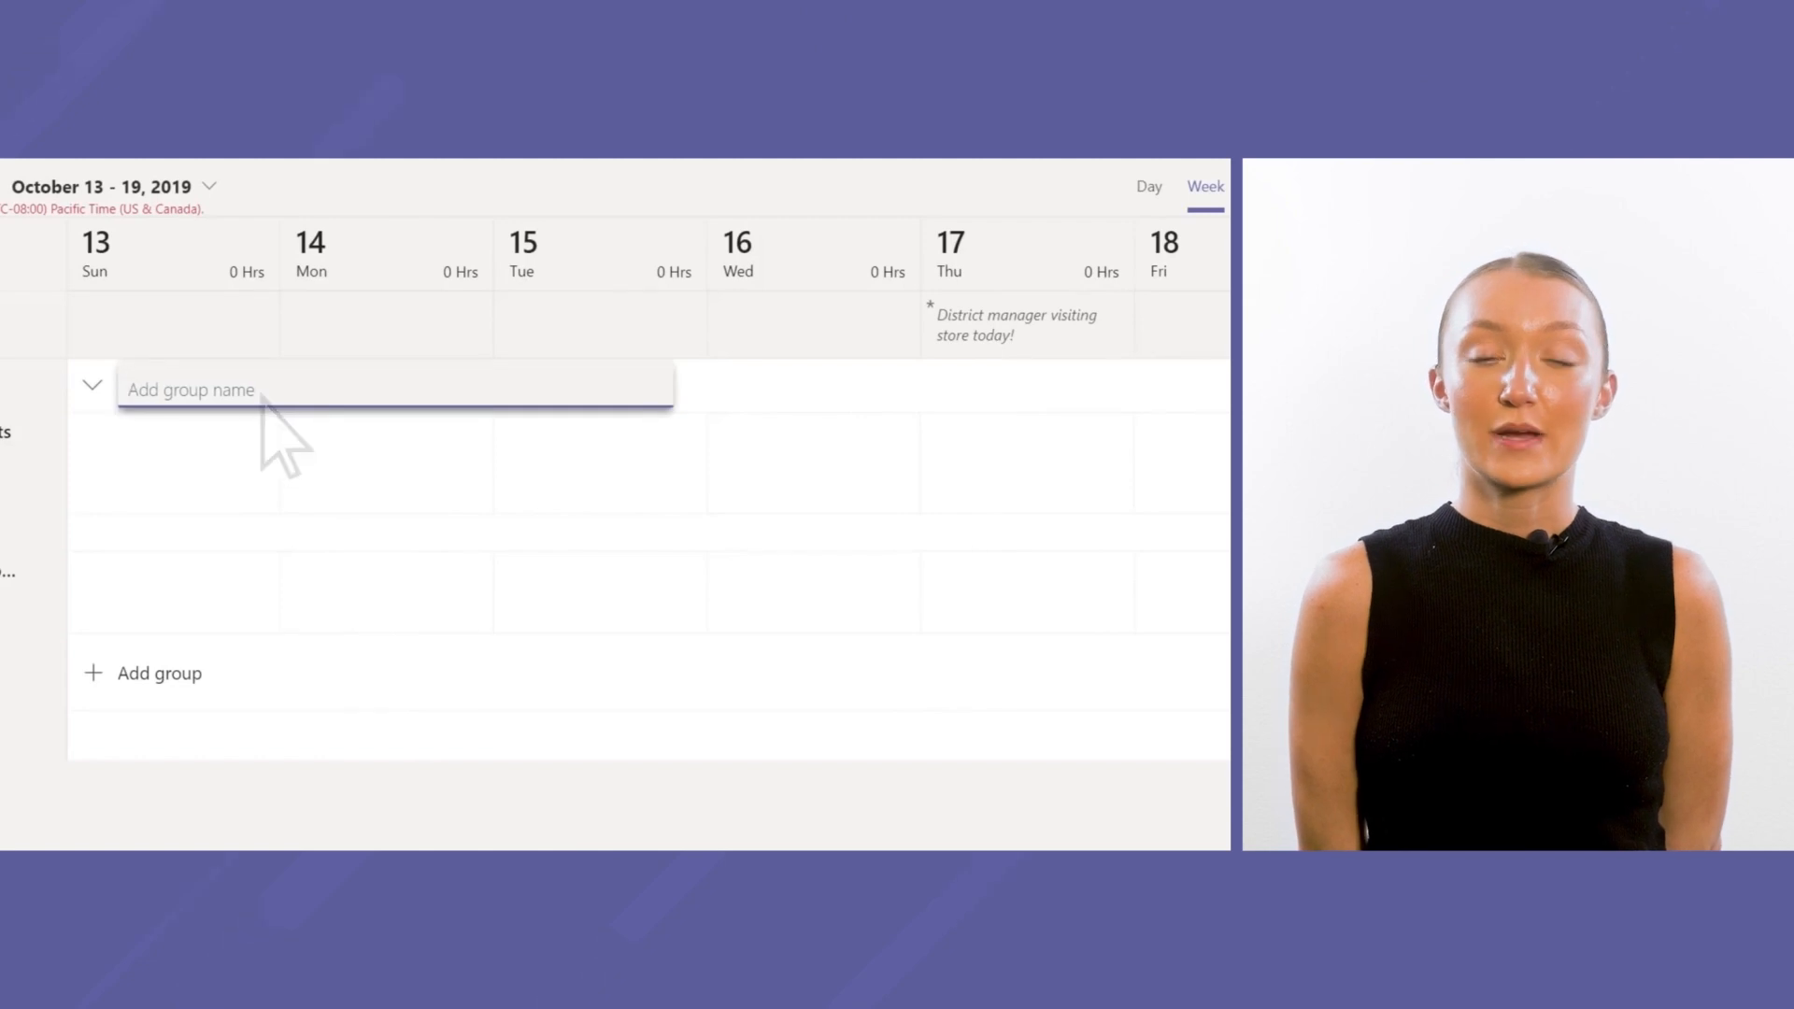
Step: Add a group named 'Sales Associates' and begin adding people to it
{"action": "type", "text": "Sales Associates"}
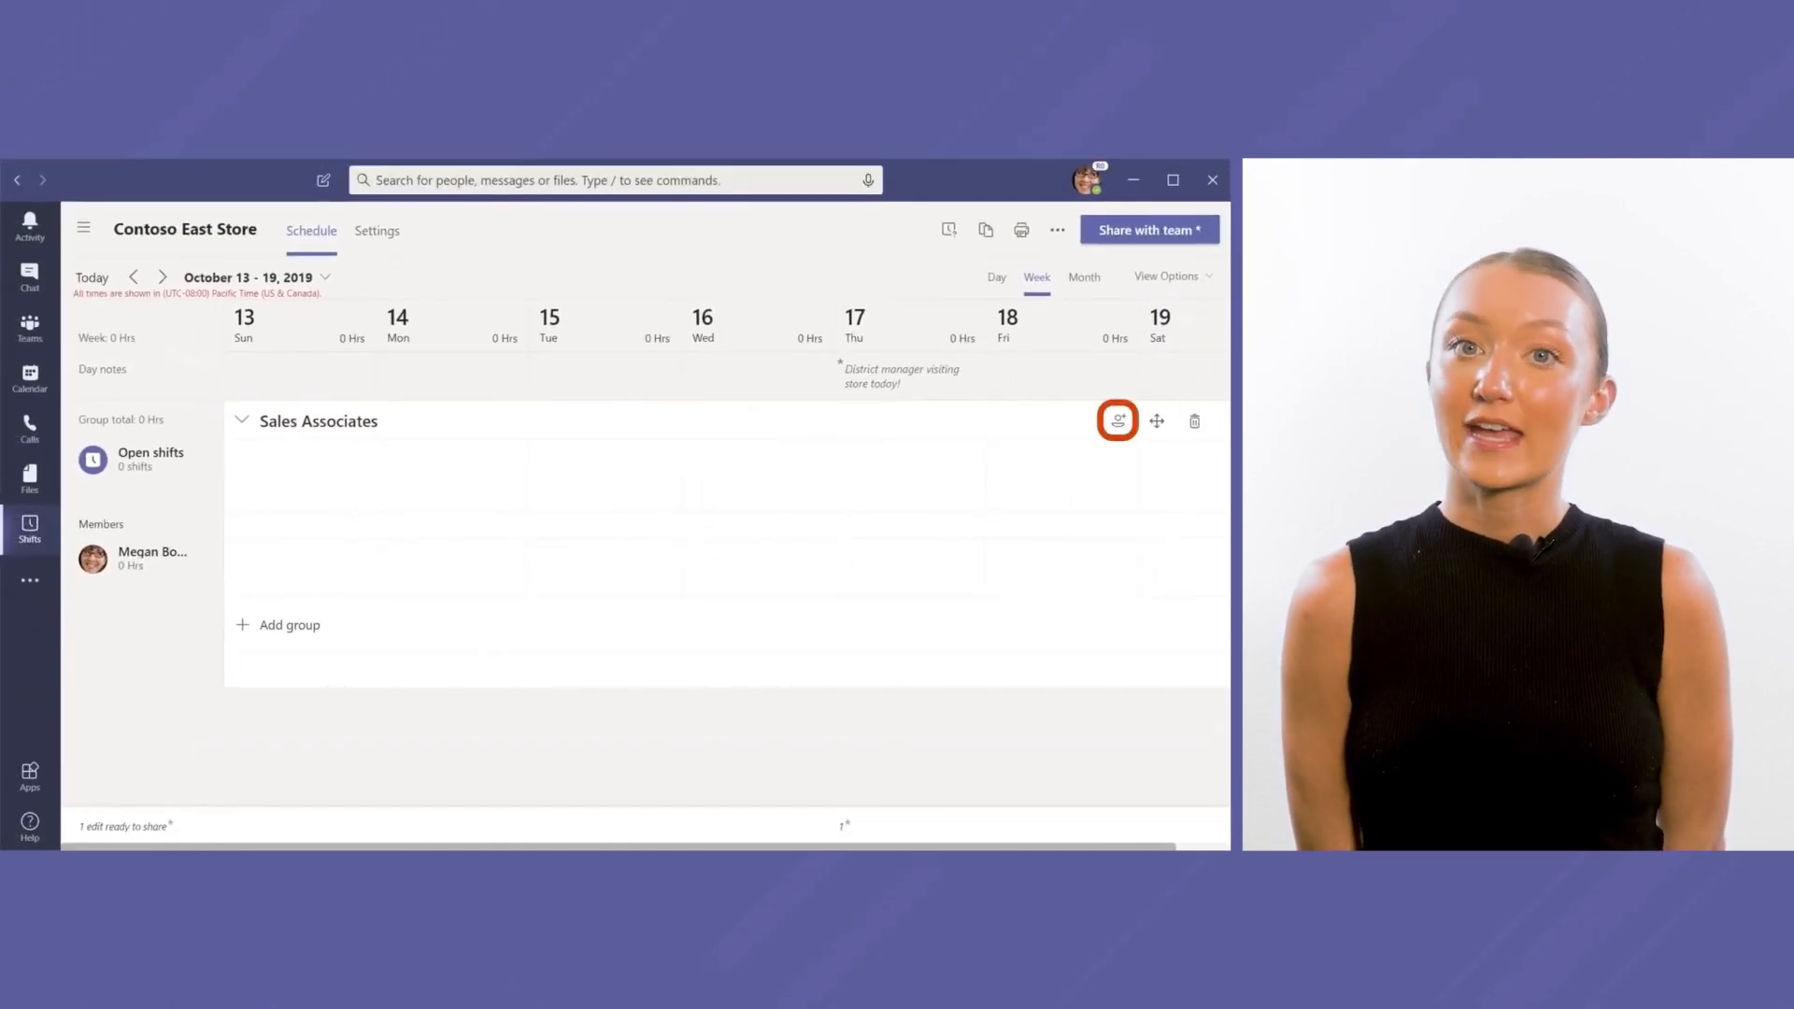
{"action": "left_click", "coordinate": [1117, 421]}
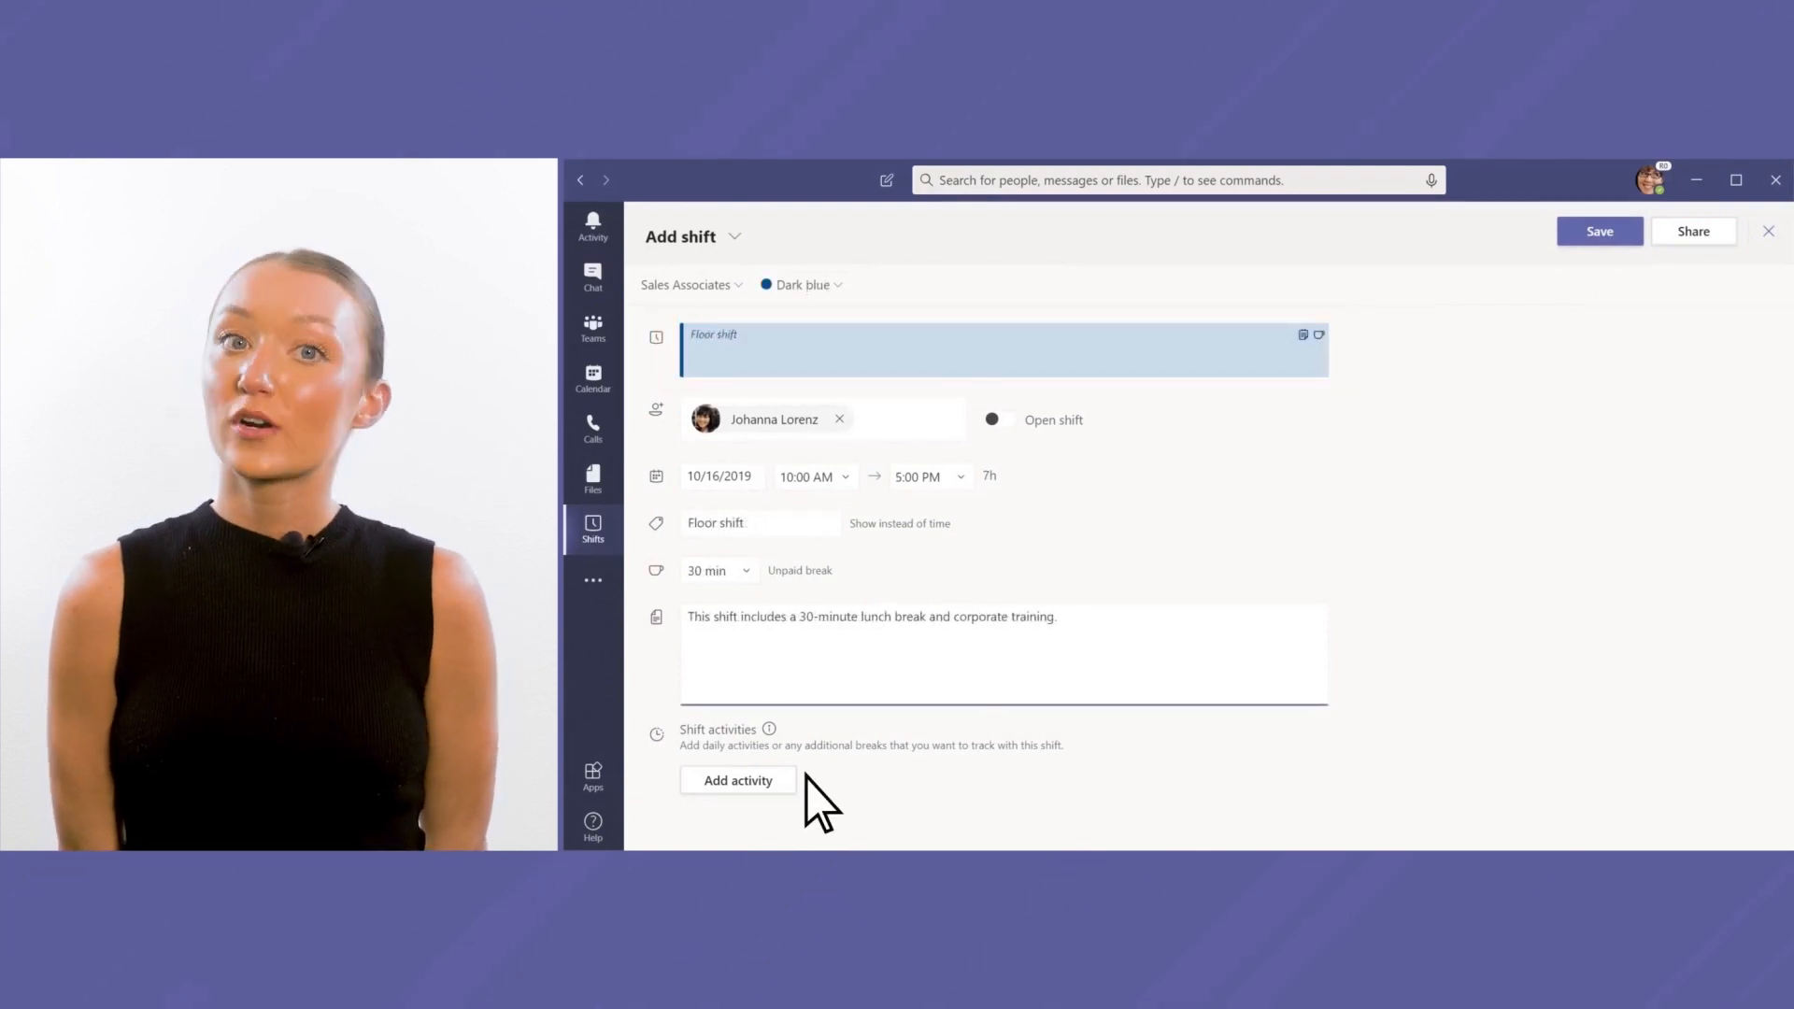
Step: Save the 10 AM–5 PM floor shift with corporate training and backroom stocking activities
{"action": "left_click", "coordinate": [736, 780]}
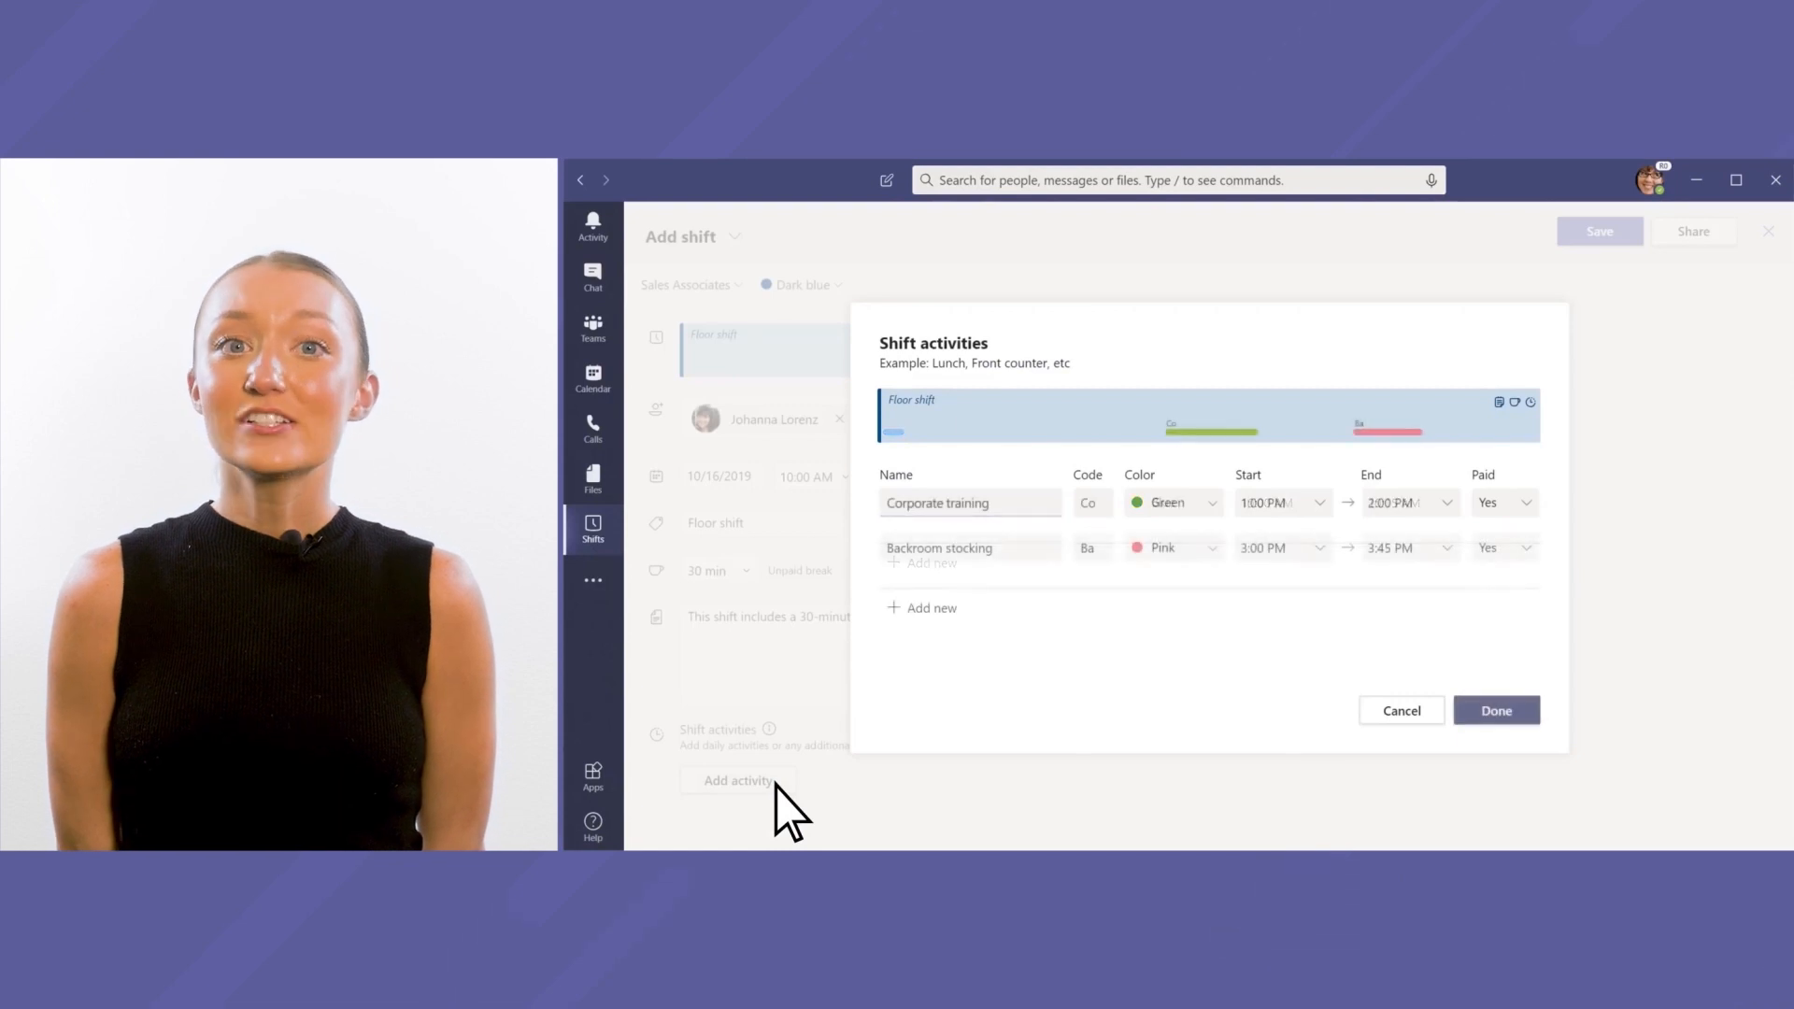
{"action": "left_click", "coordinate": [1495, 710]}
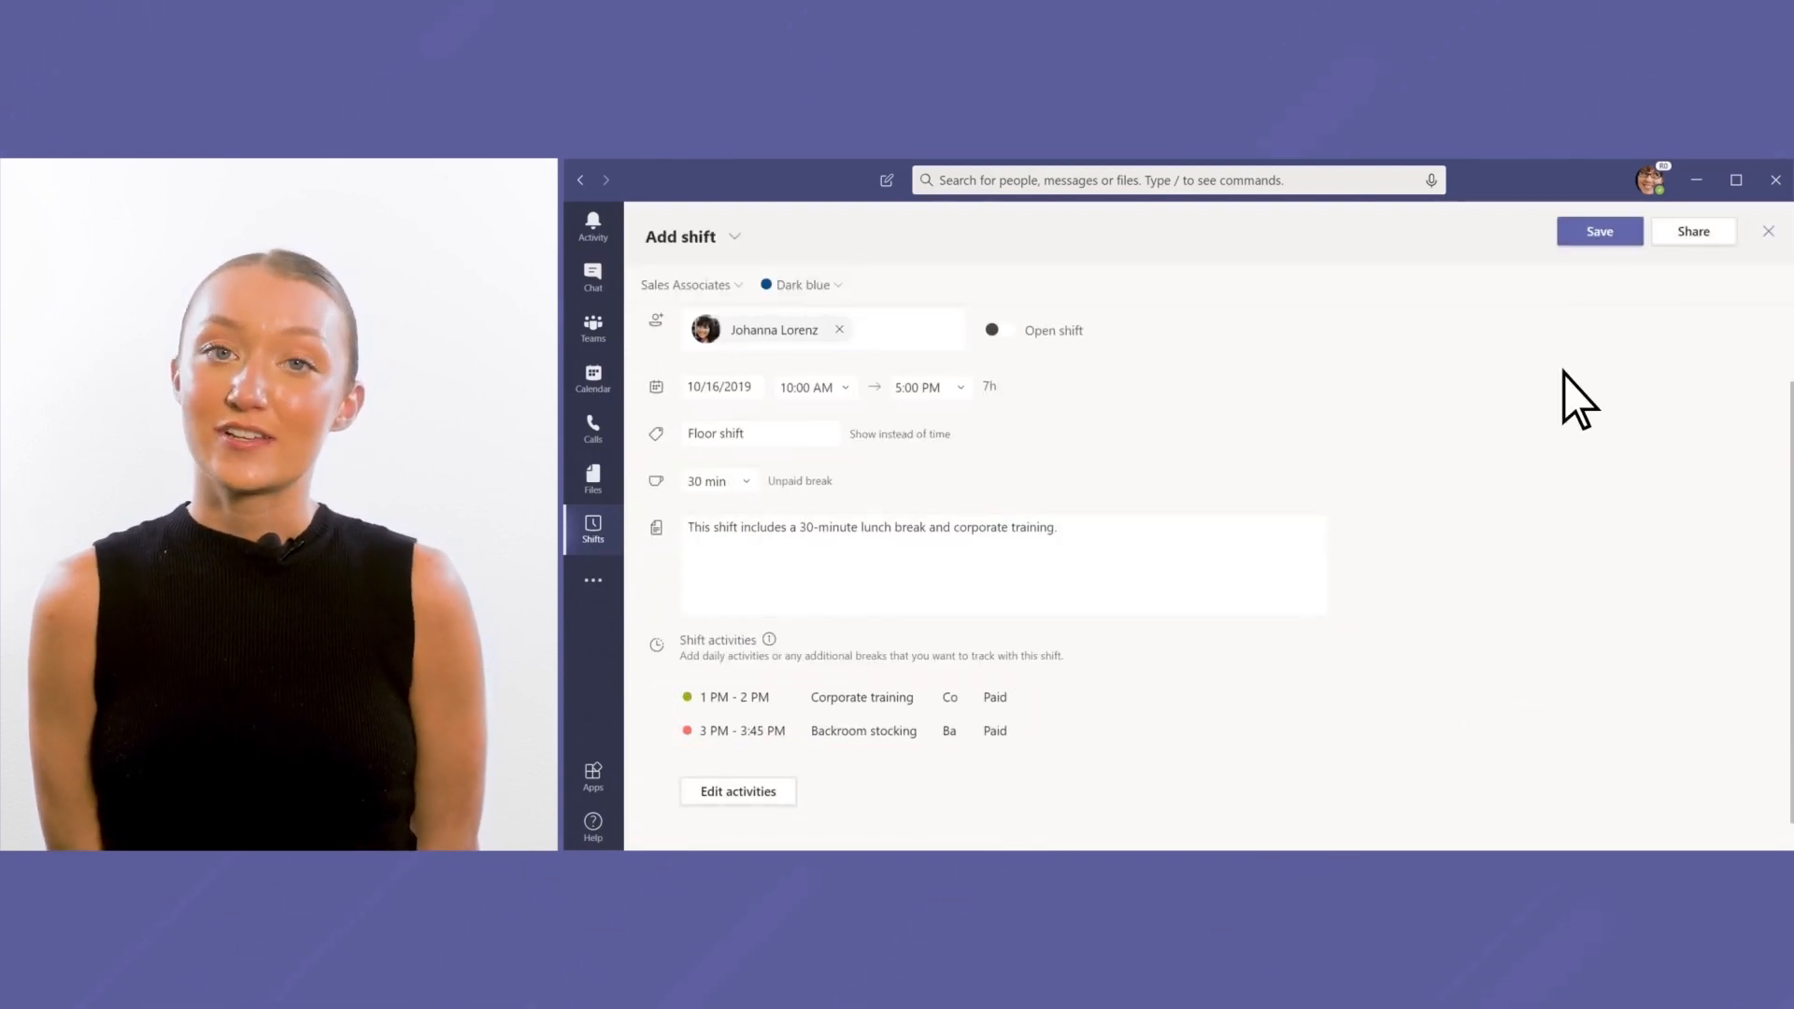
{"action": "left_click", "coordinate": [1598, 230]}
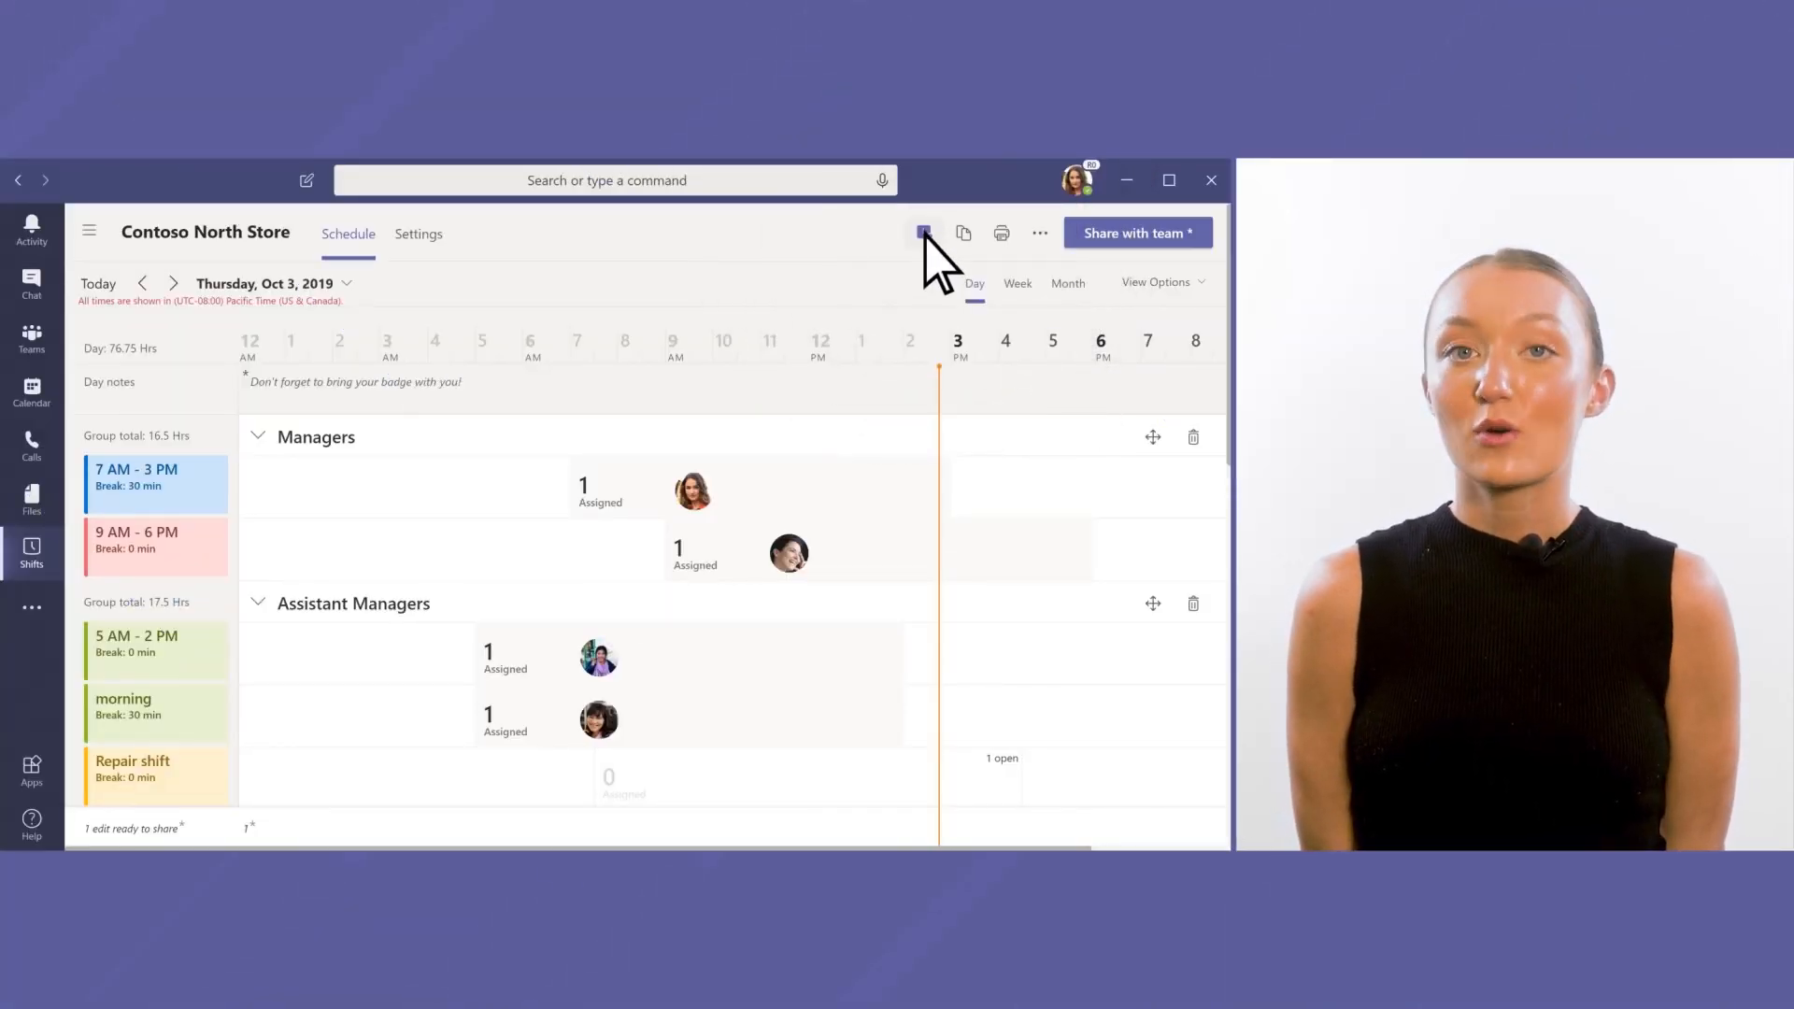
Step: Review the pending time-off request in the Contoso North Store requests list
{"action": "left_click", "coordinate": [925, 231]}
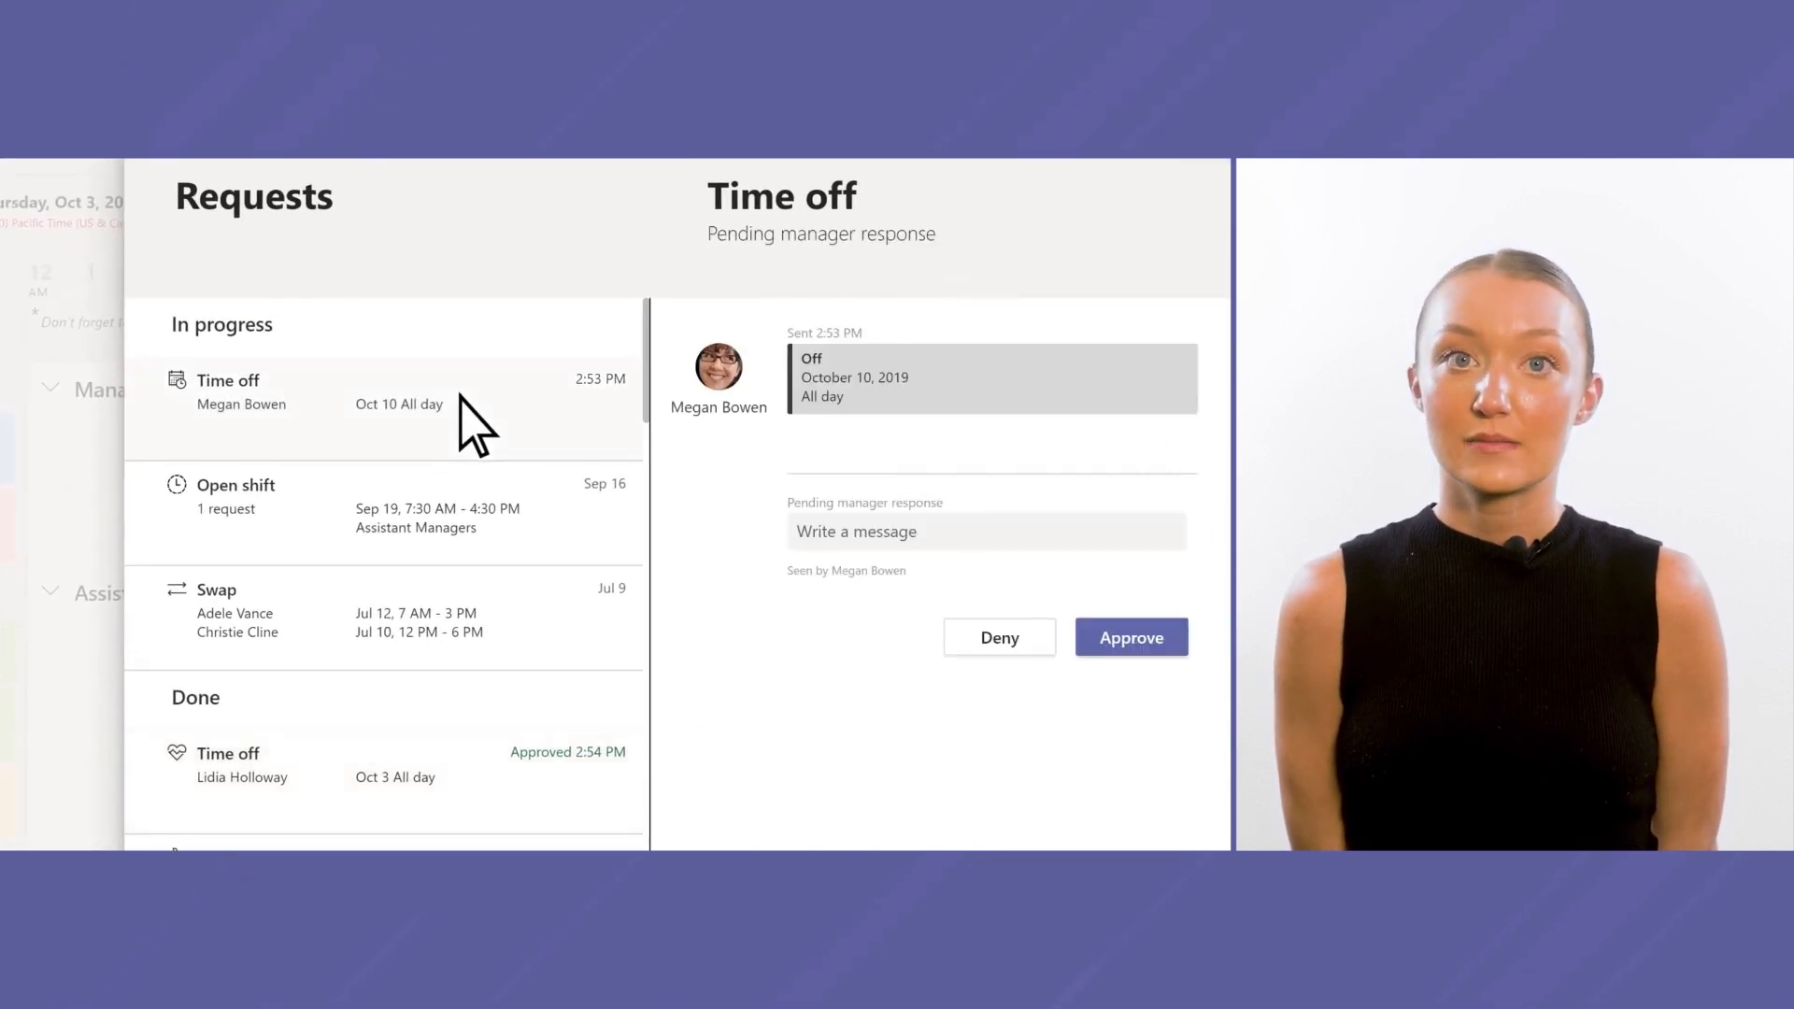
{"action": "left_click", "coordinate": [1130, 638]}
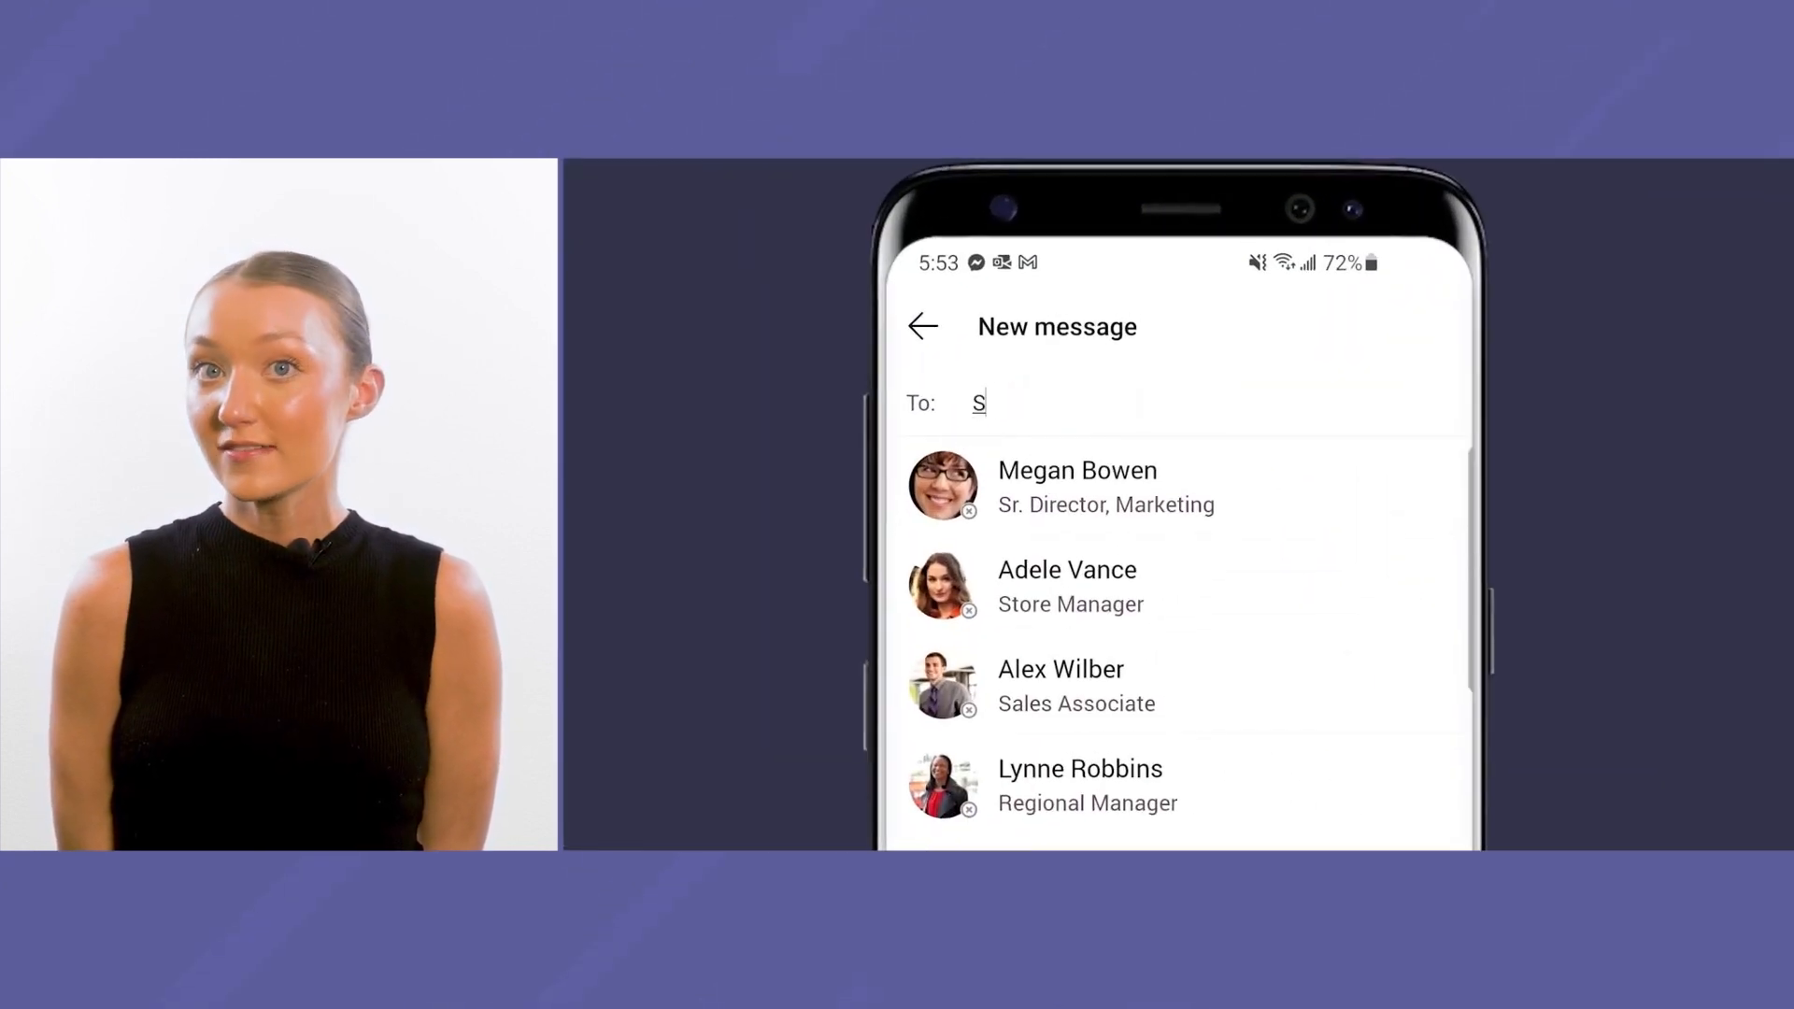
Step: Look up the sales floor contact as the recipient of a new mobile message
{"action": "type", "text": "ales Fl"}
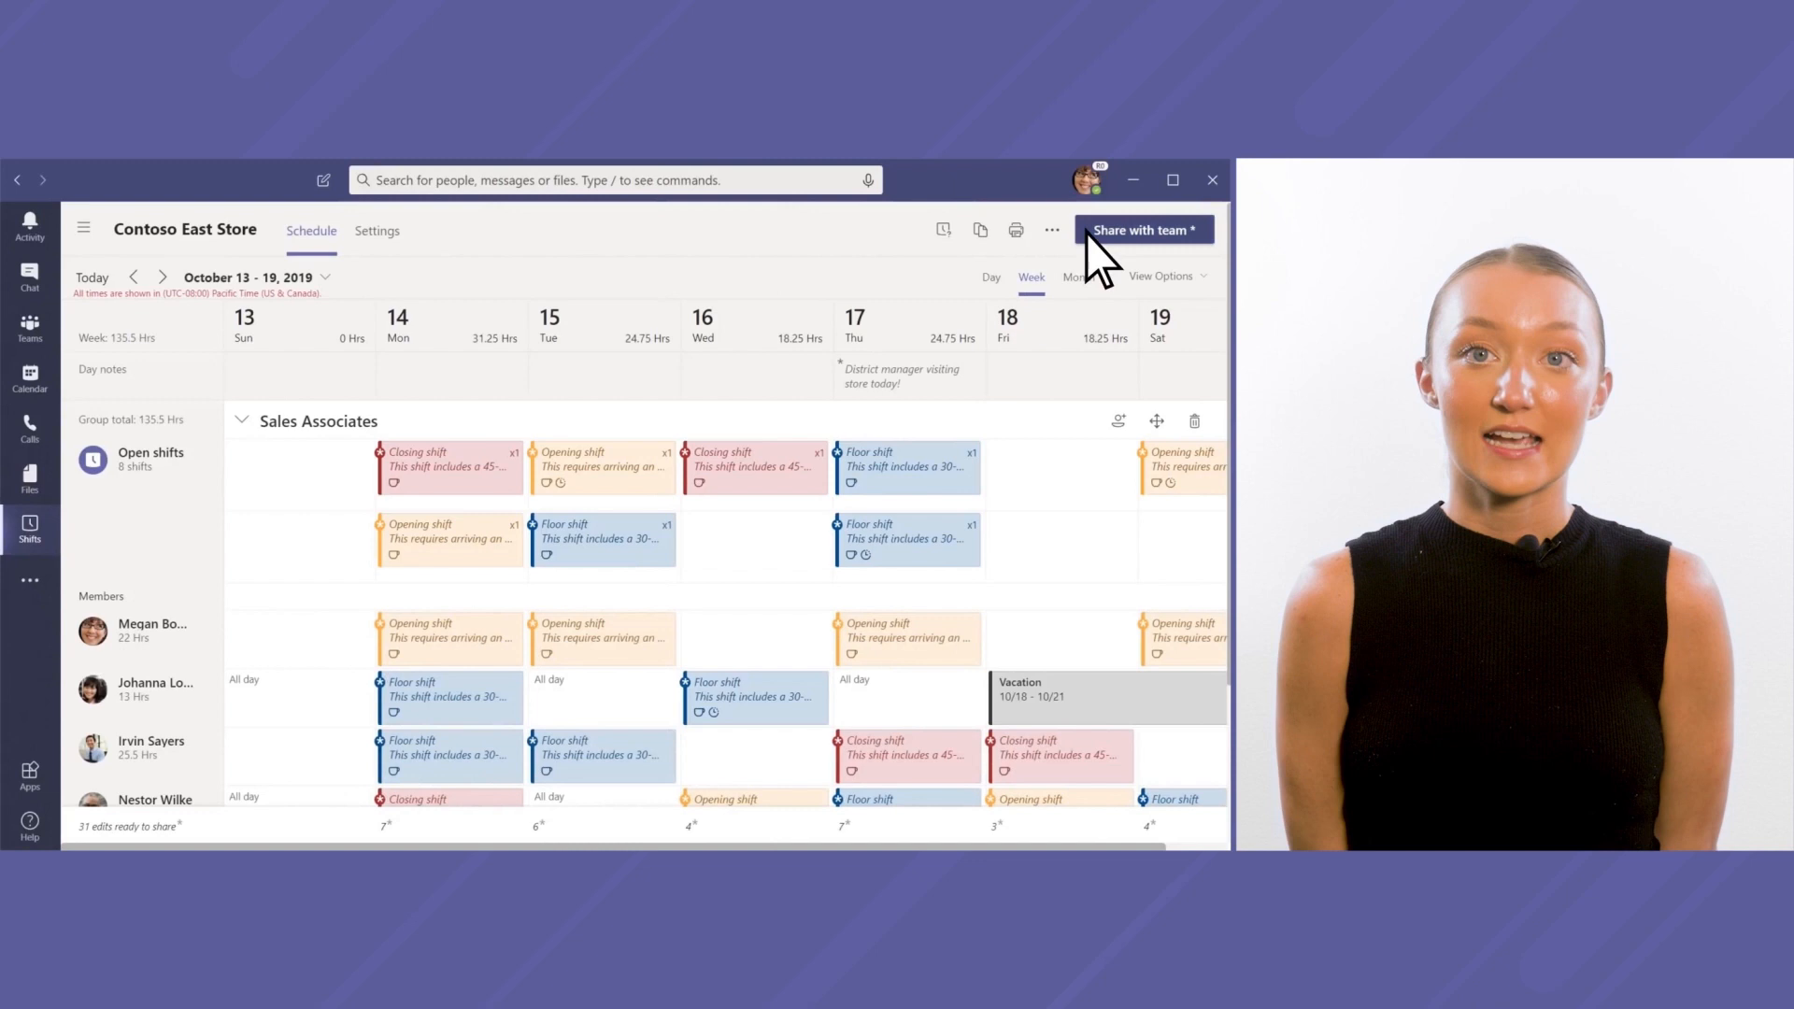
Step: Share the October 13–19 schedule with the entire Contoso East Store team
{"action": "left_click", "coordinate": [1141, 228]}
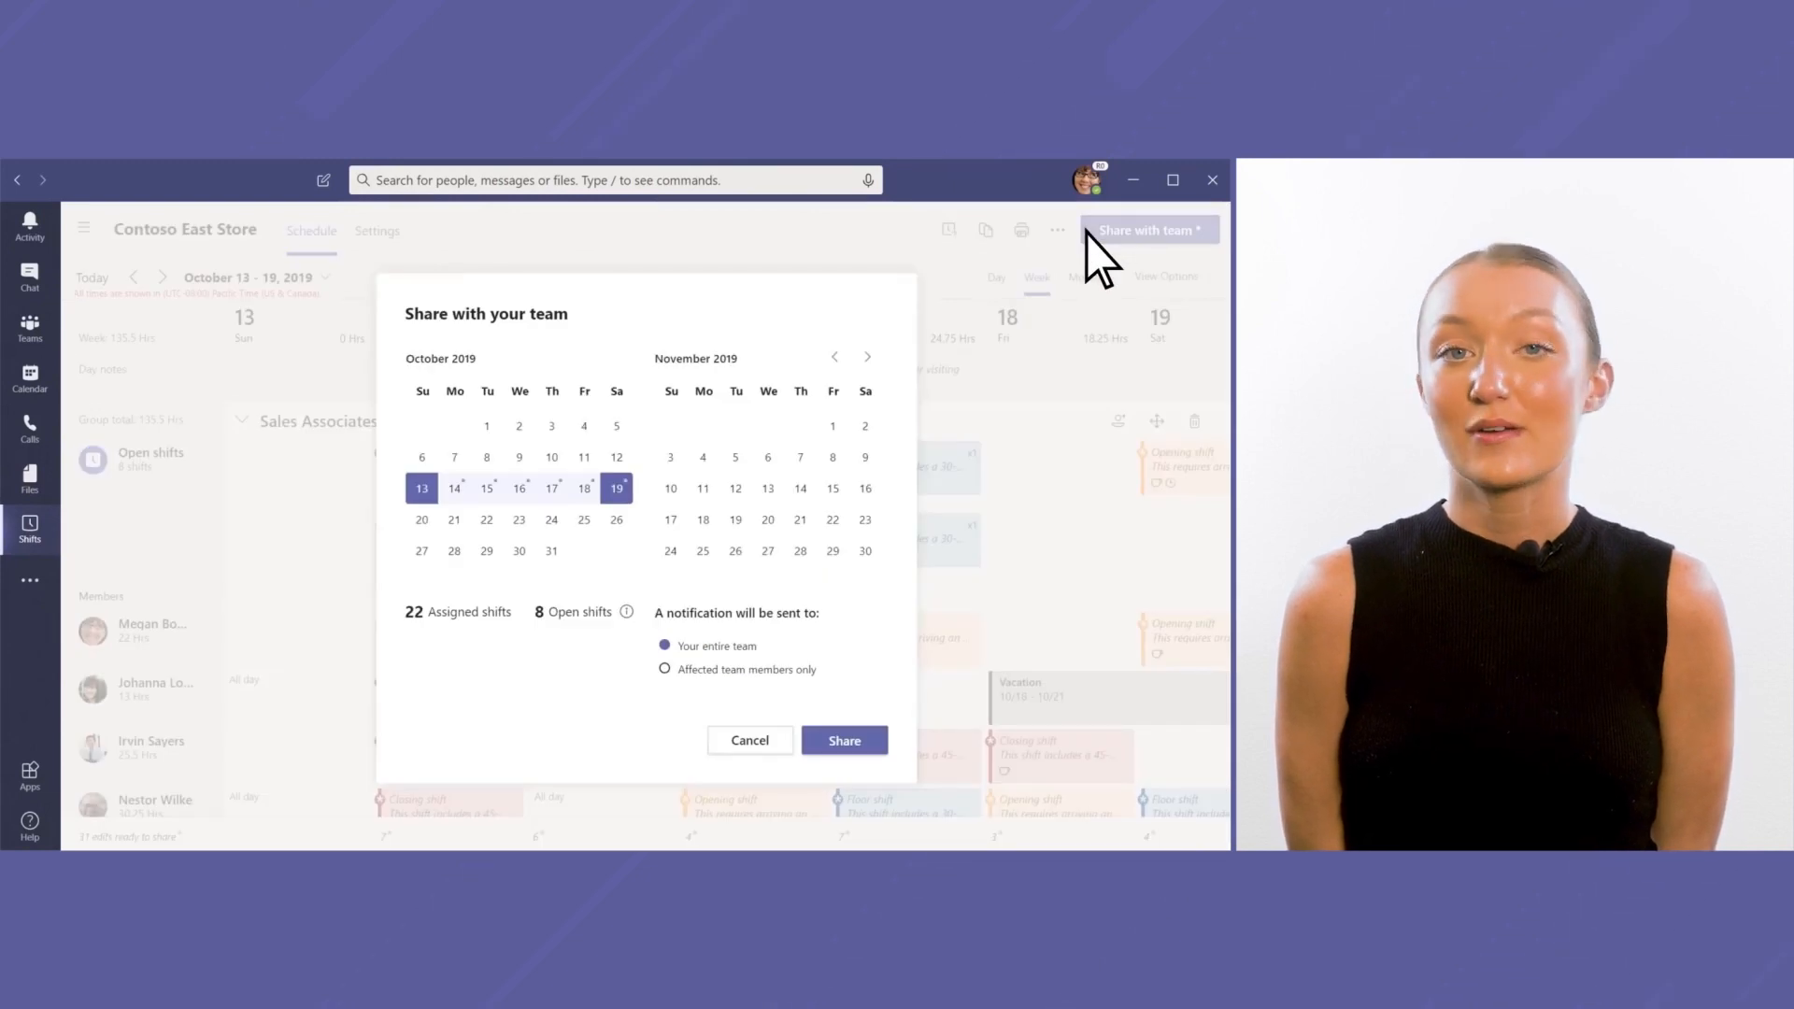
{"action": "left_click", "coordinate": [843, 740]}
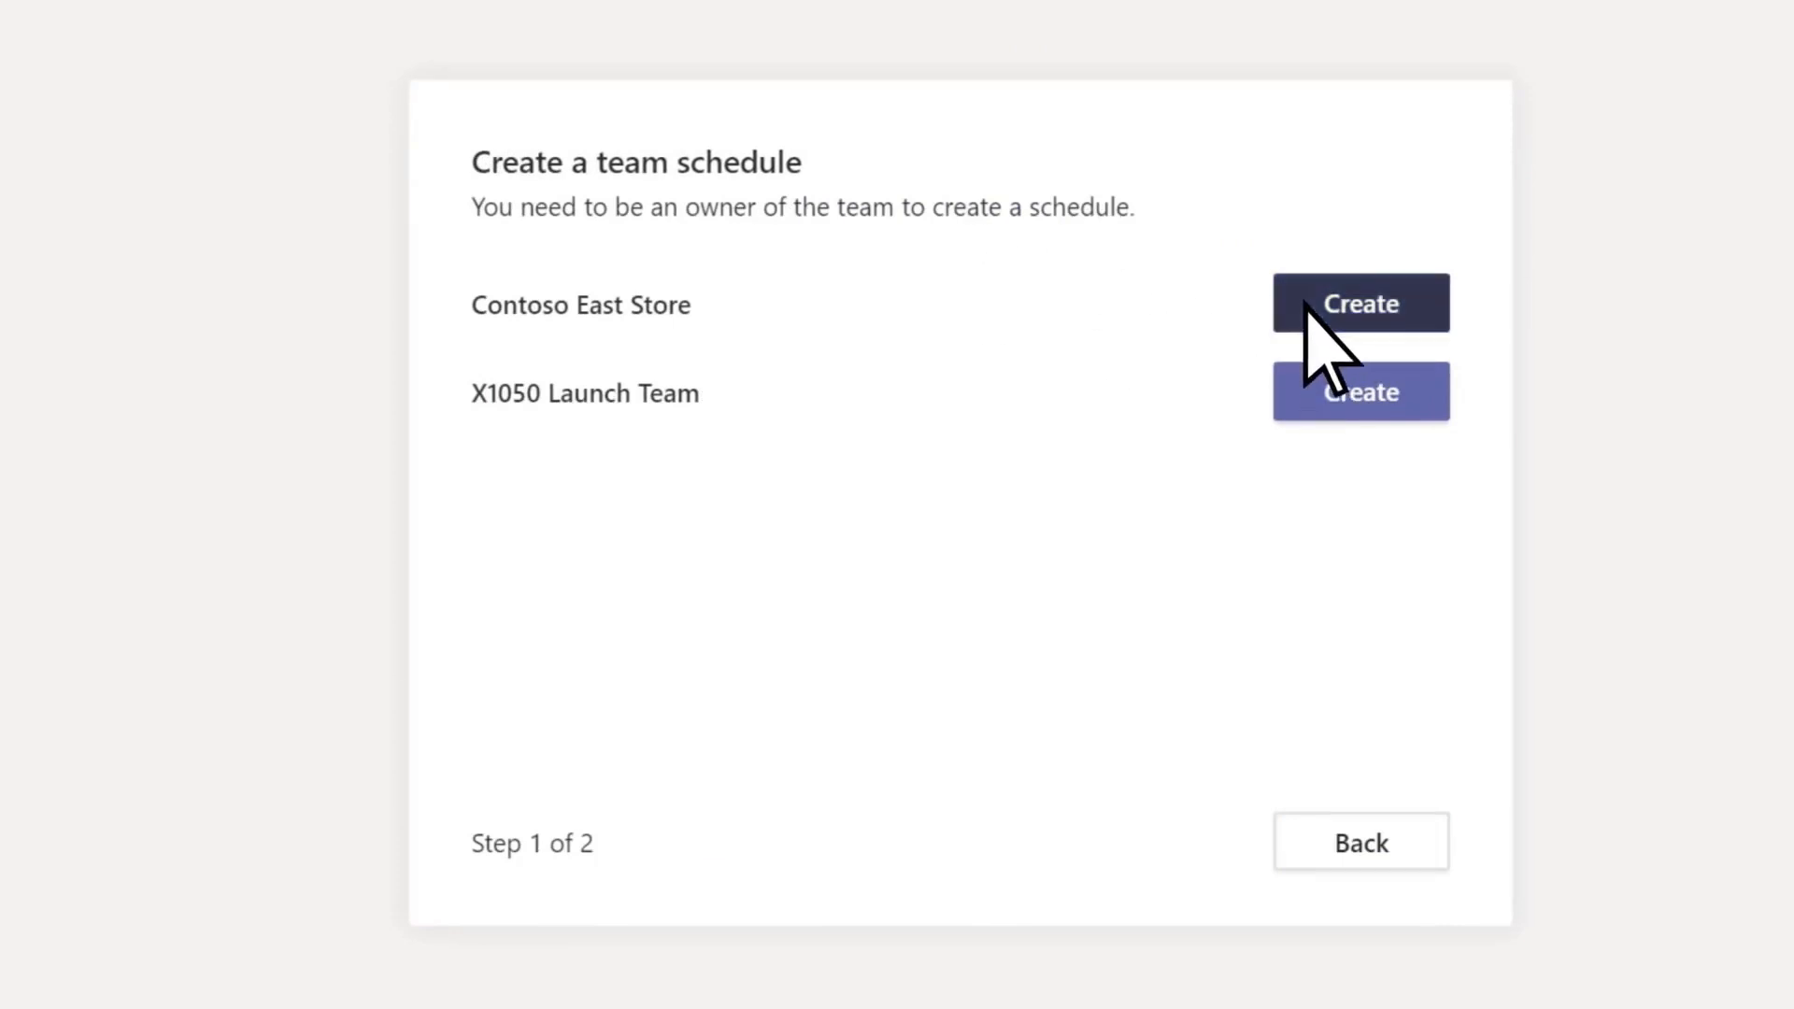
Step: Create the Contoso East Store schedule and reach the Pacific Time / Dawson time zone step
{"action": "left_click", "coordinate": [1361, 303]}
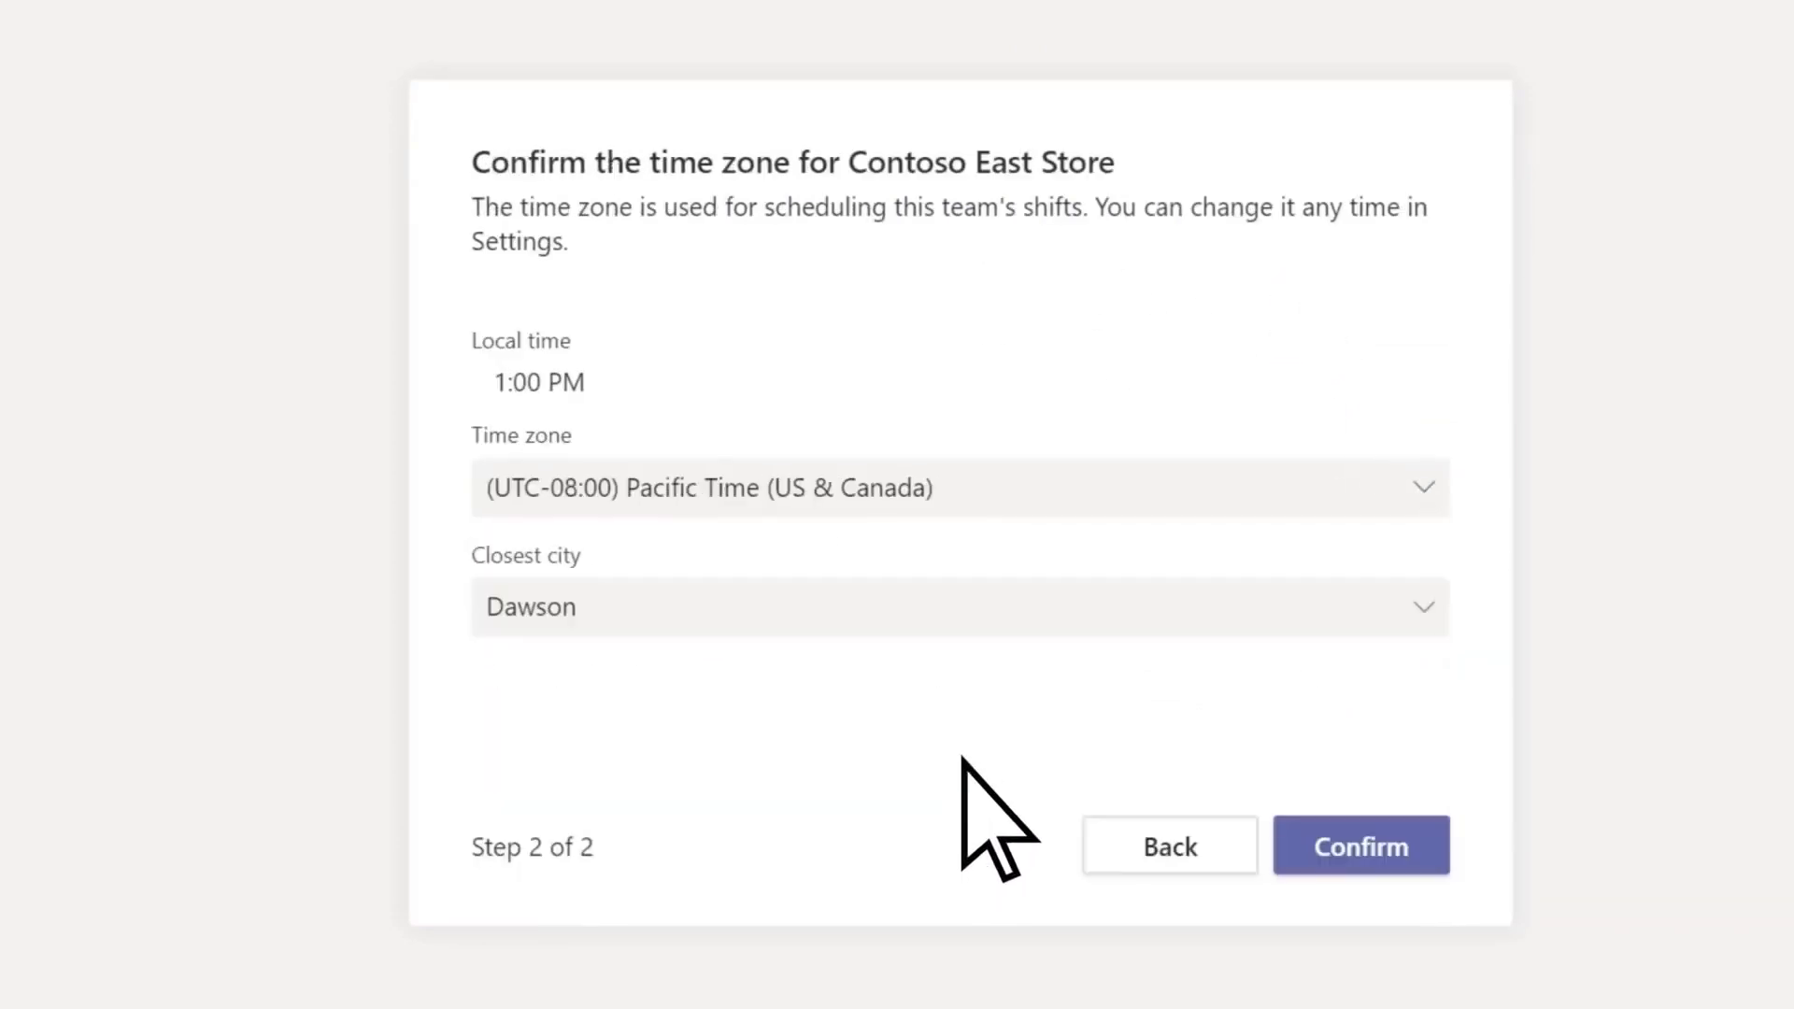